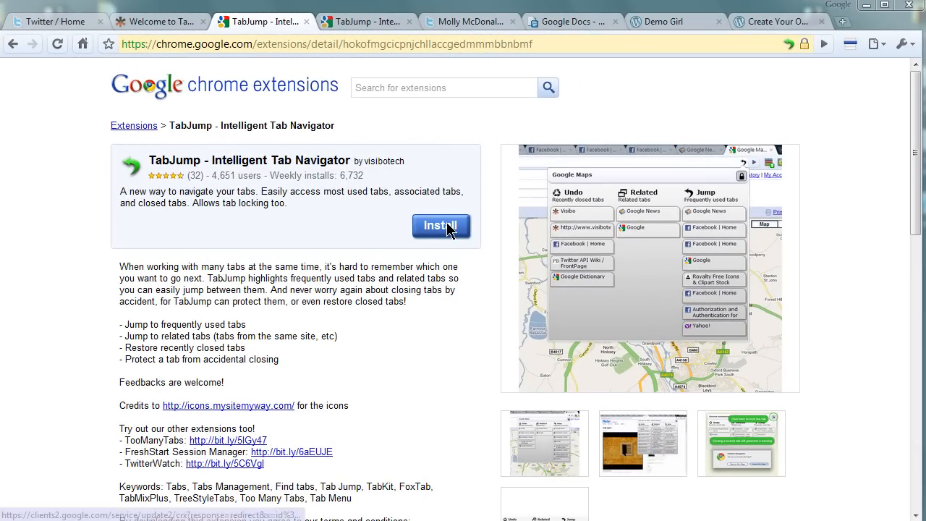
mouse_move(174, 21)
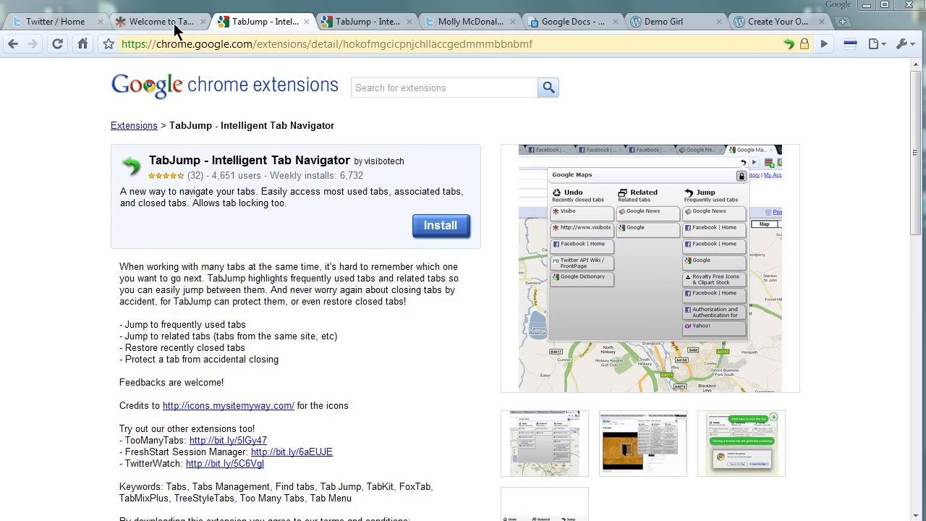
mouse_move(770, 44)
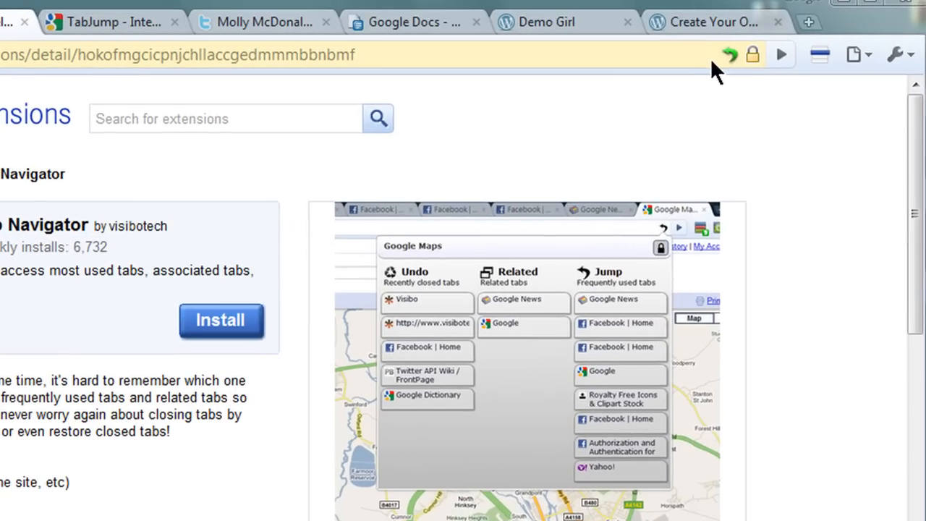
- Open the TabJump popup showing Undo, Related and Jump tab columns
click(728, 54)
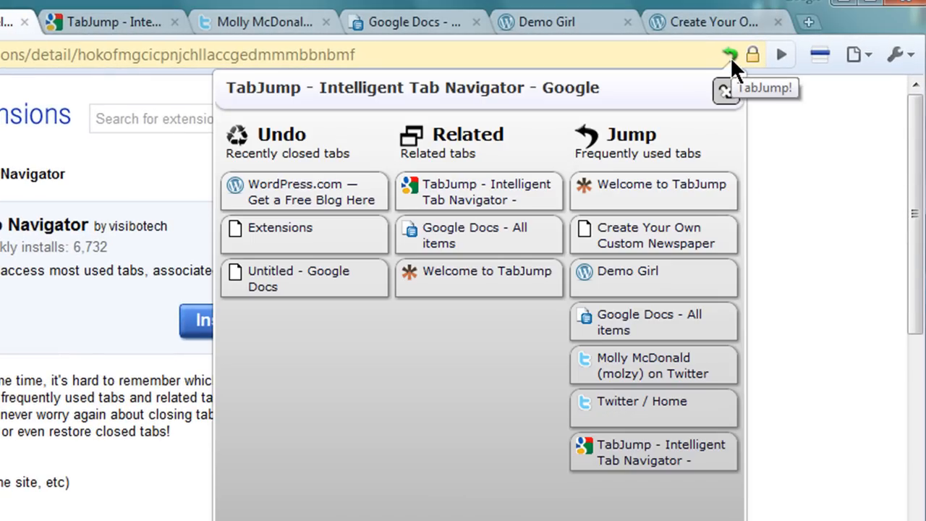
mouse_move(652, 279)
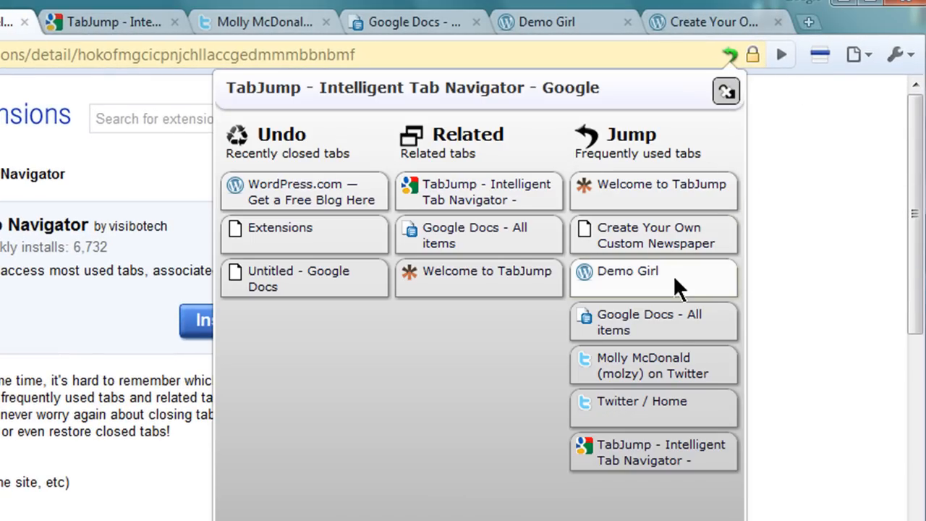
mouse_move(648, 503)
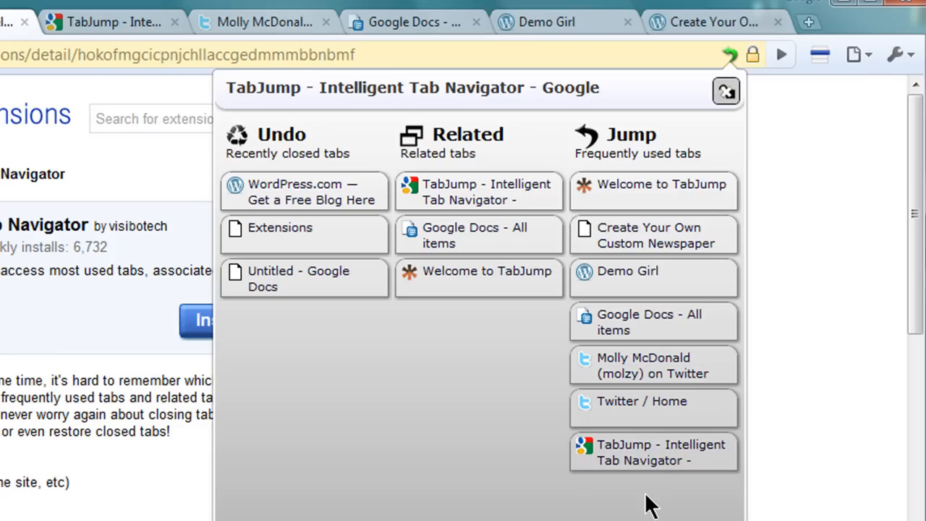
mouse_move(489, 279)
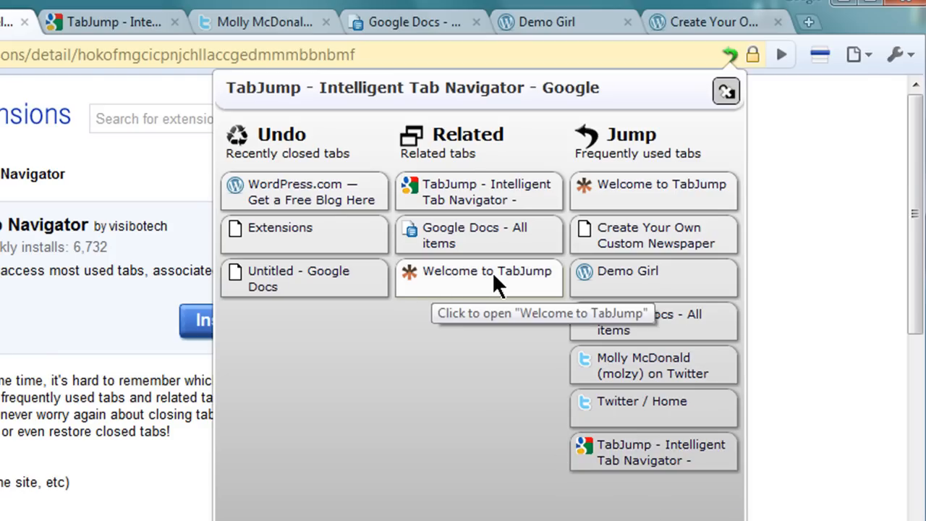
mouse_move(518, 191)
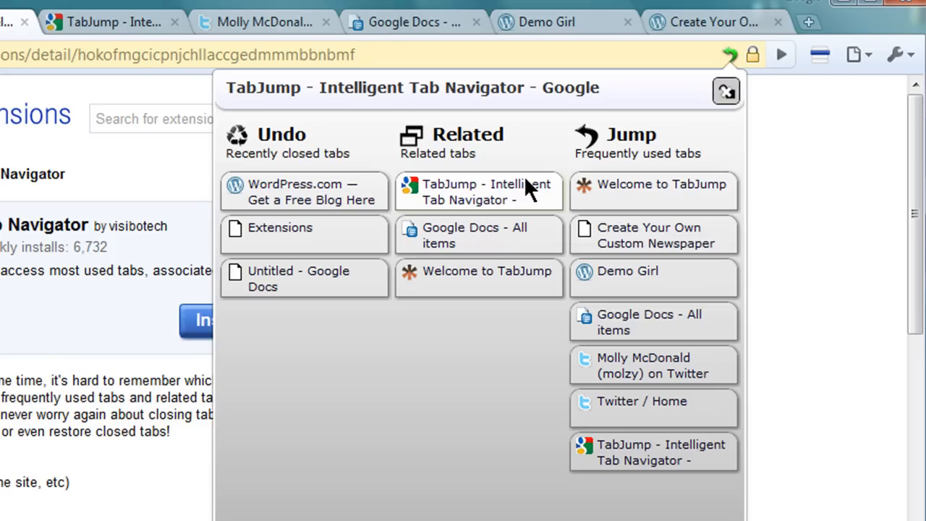
mouse_move(763, 141)
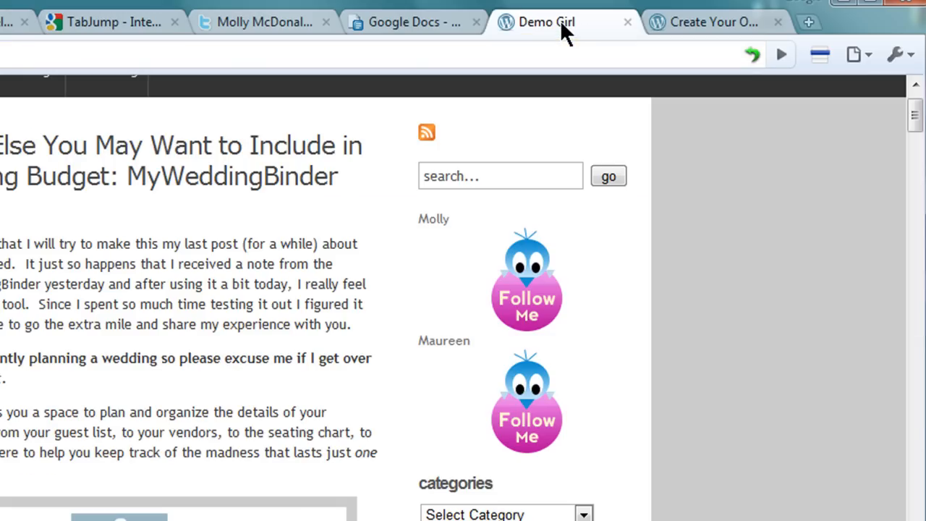
mouse_move(733, 79)
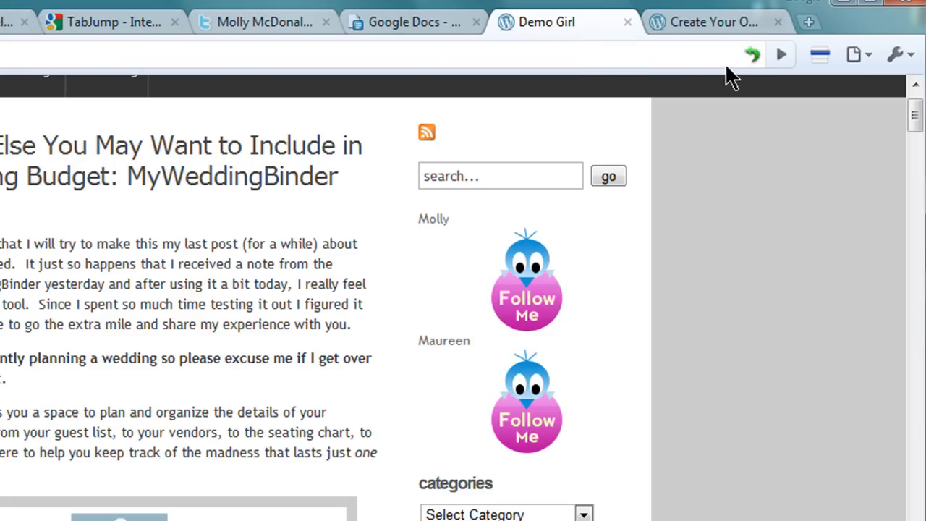
- Open the related 'Create Your Own Custom Newspaper' post via TabJump, then switch to Twitter Home
click(752, 55)
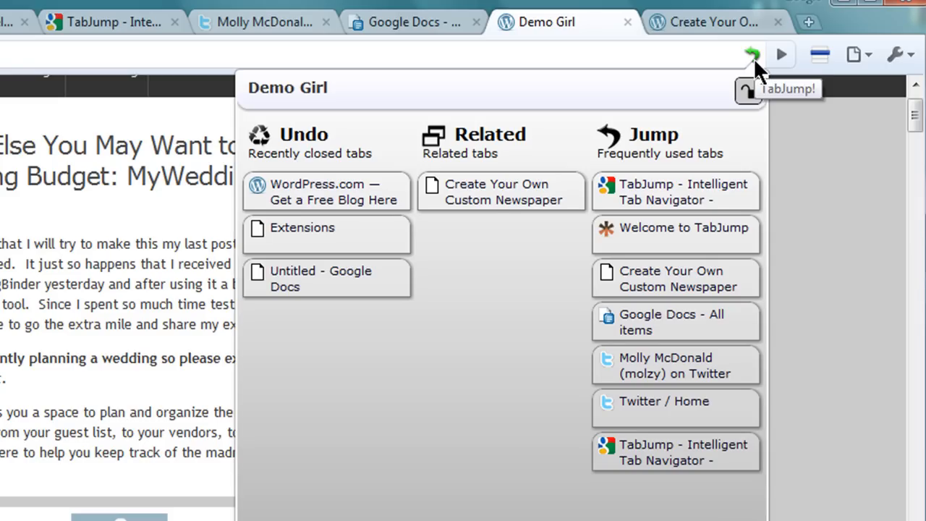
mouse_move(501, 191)
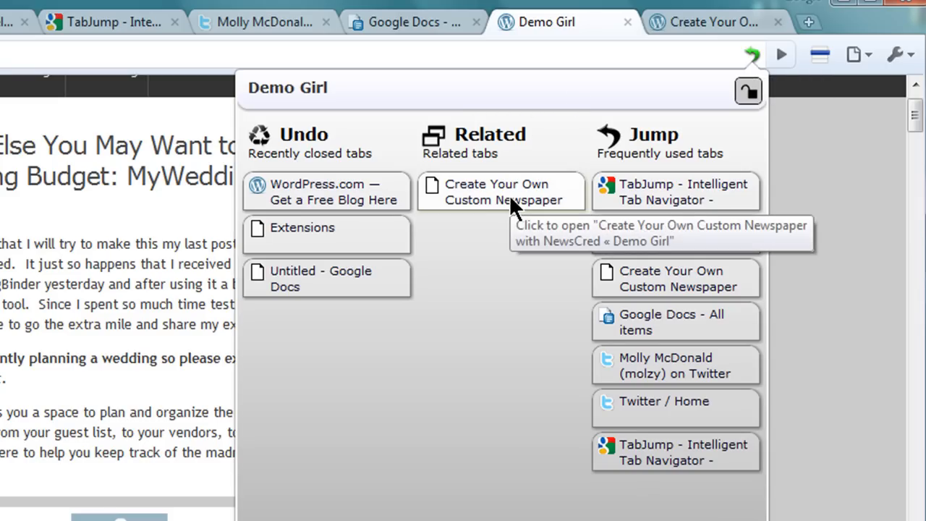
click(496, 192)
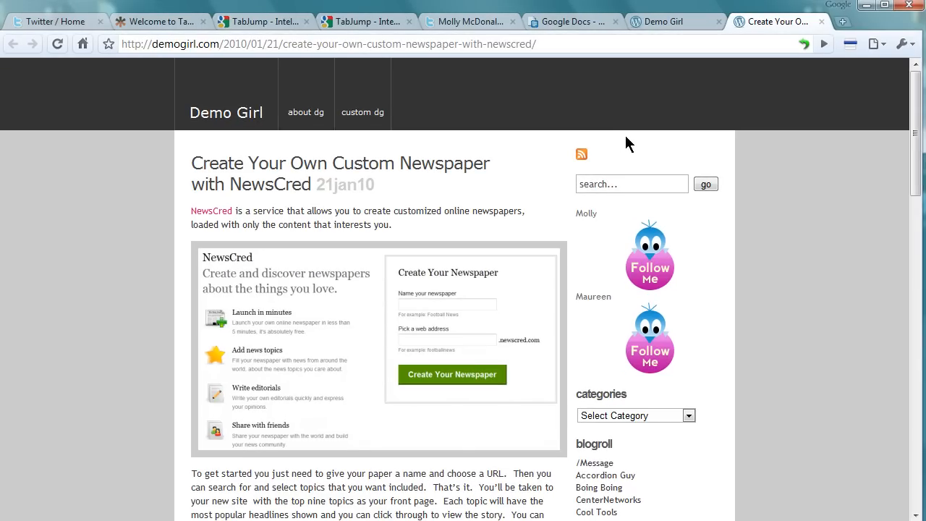
click(50, 21)
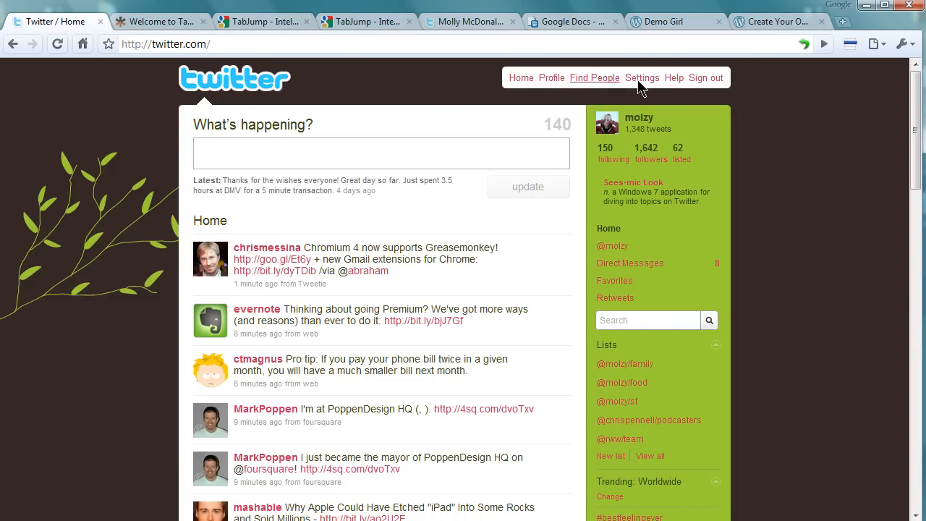
click(798, 45)
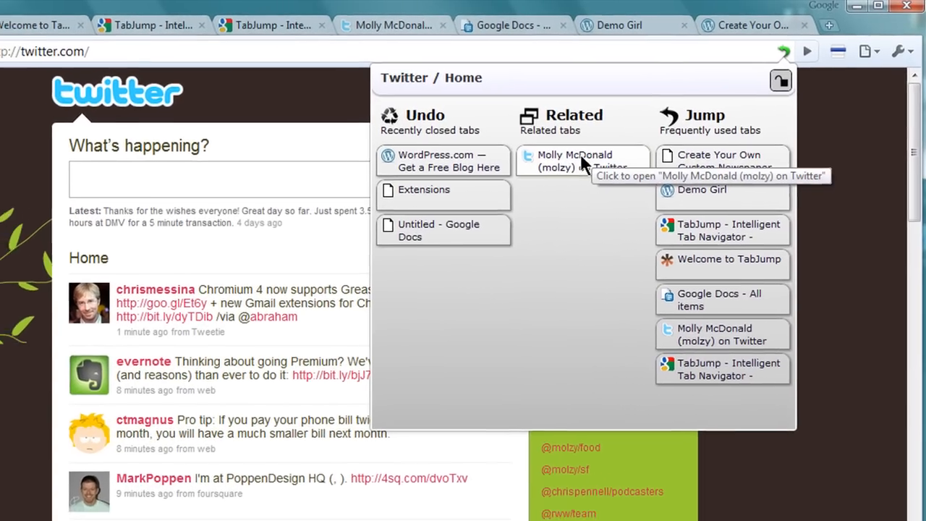
click(574, 161)
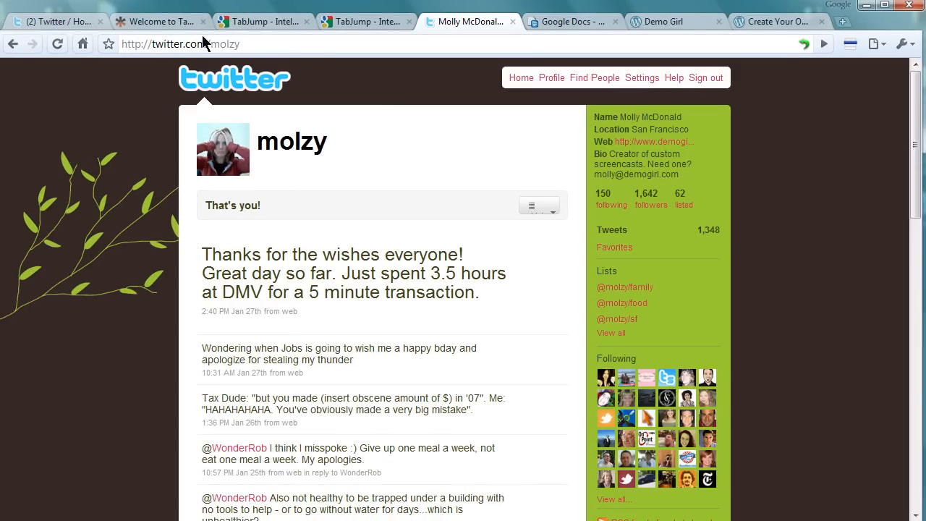
click(158, 21)
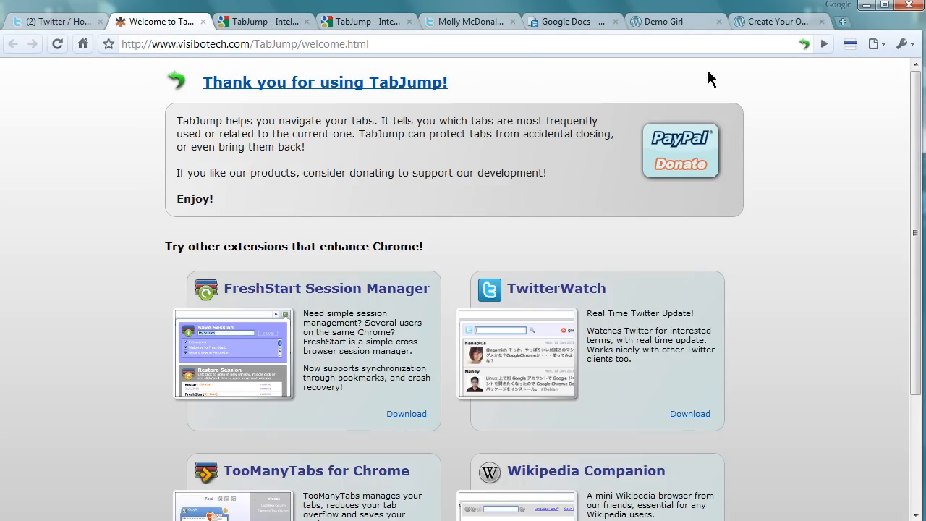
- Reopen the closed Extensions page from TabJump's Undo list, then return to Demo Girl
click(803, 44)
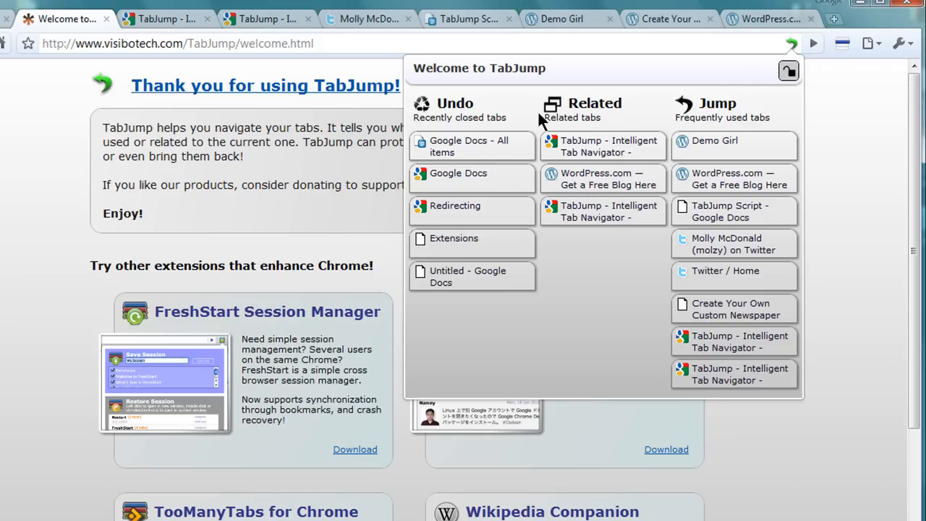
mouse_move(470, 277)
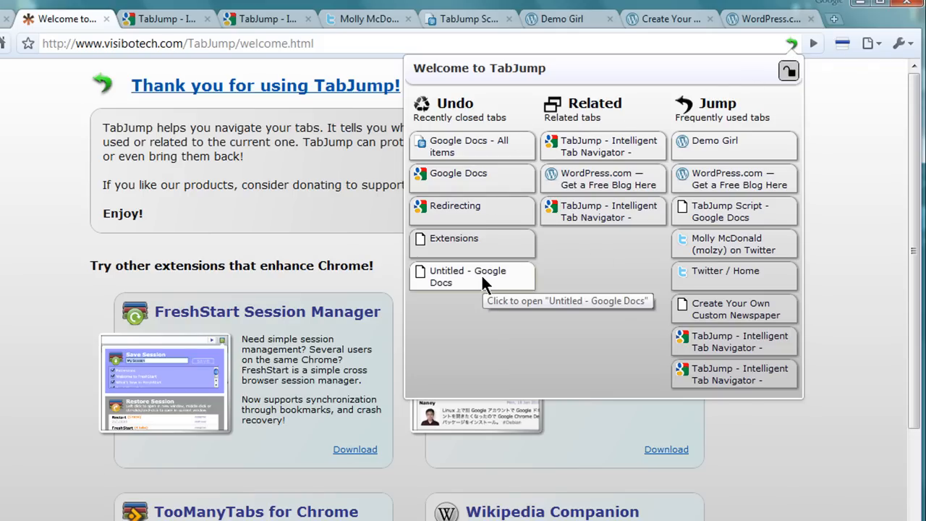
mouse_move(471, 242)
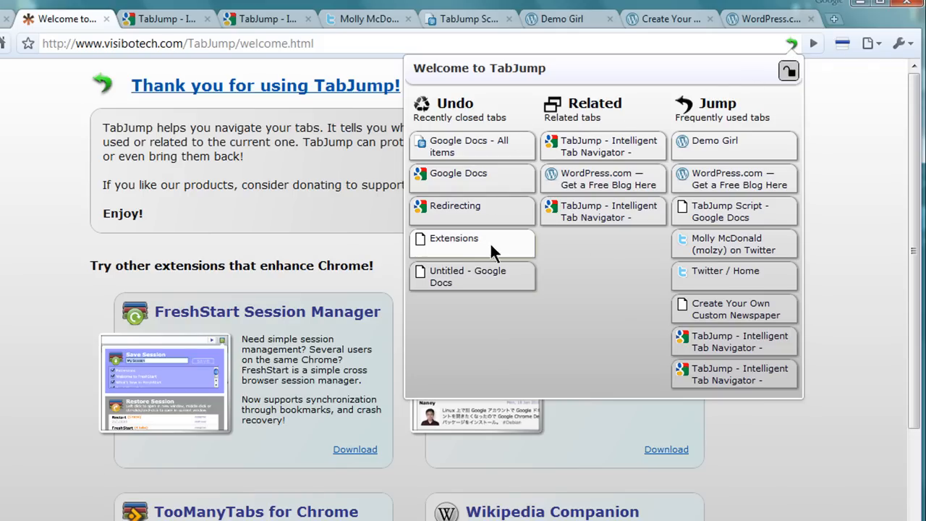
click(454, 238)
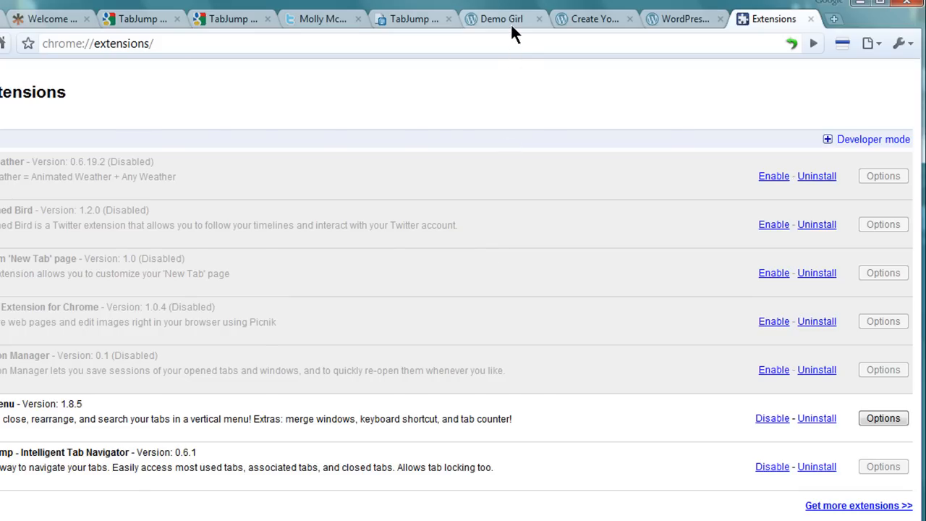
click(501, 18)
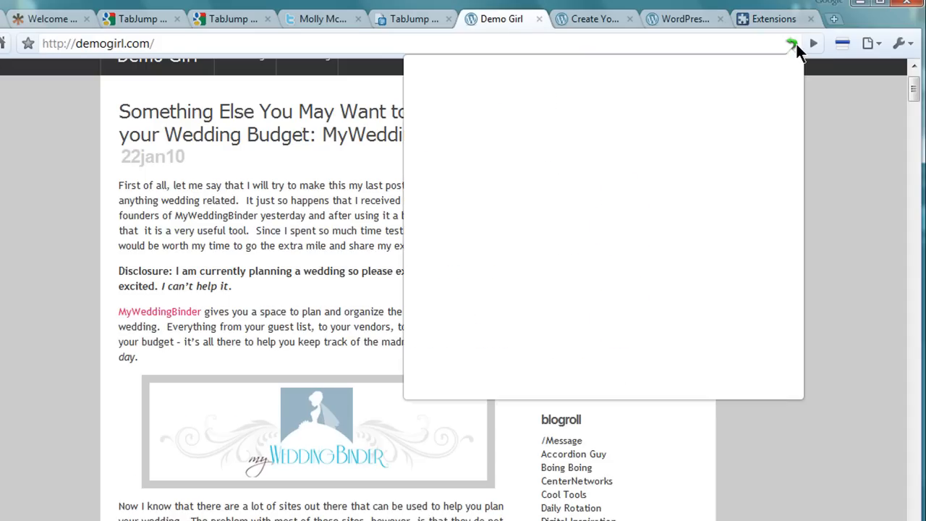
- Lock the Demo Girl tab, attempt closing it, and choose Stay on this Page
click(790, 71)
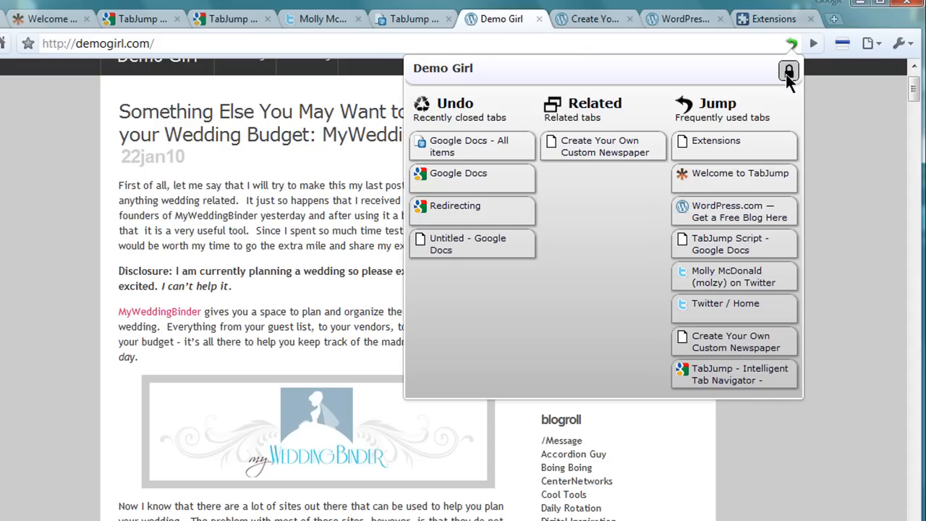
click(788, 71)
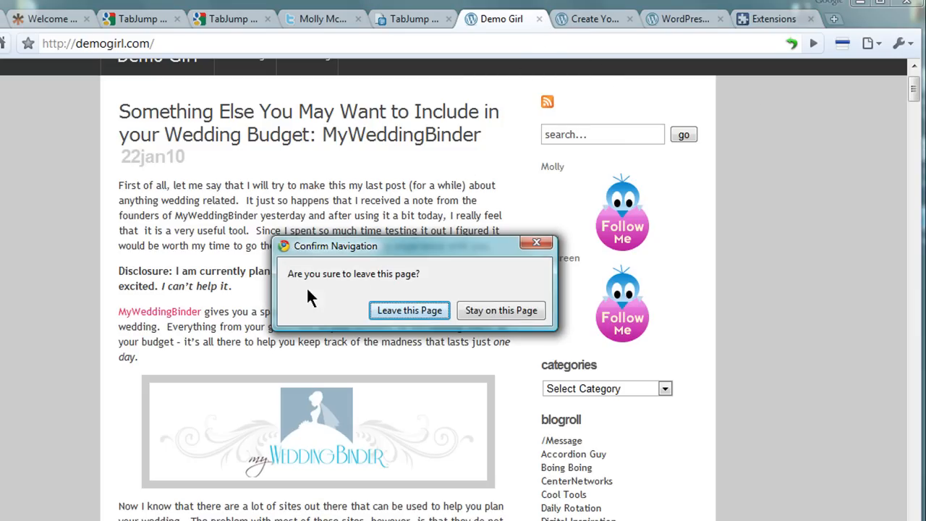
click(500, 310)
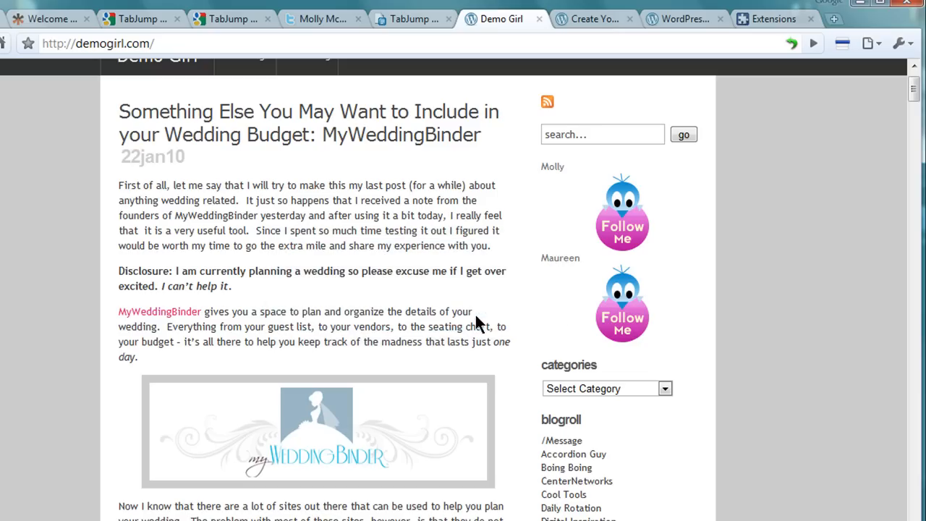
click(792, 43)
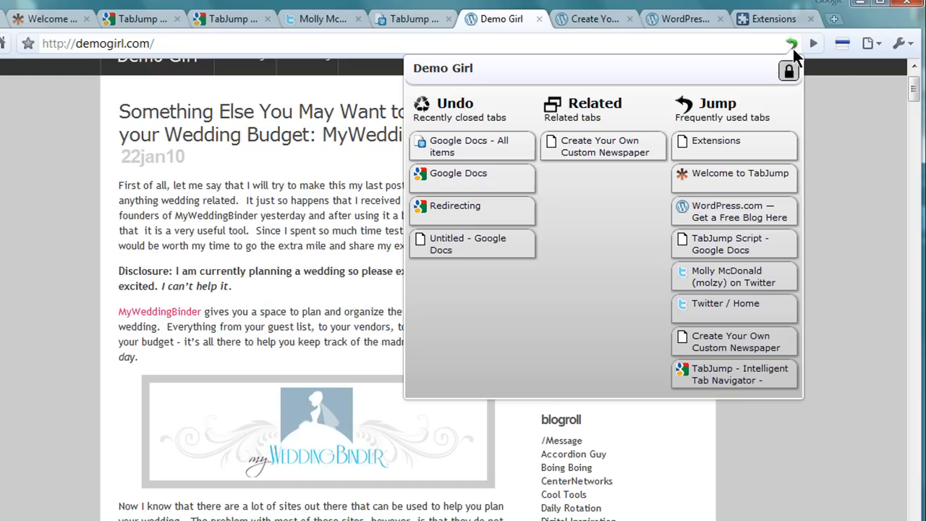
mouse_move(789, 70)
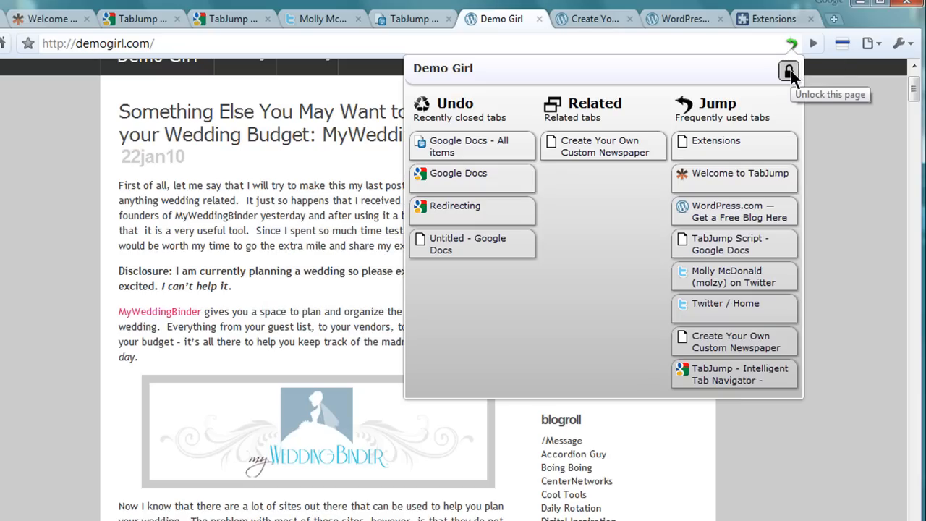
mouse_move(770, 187)
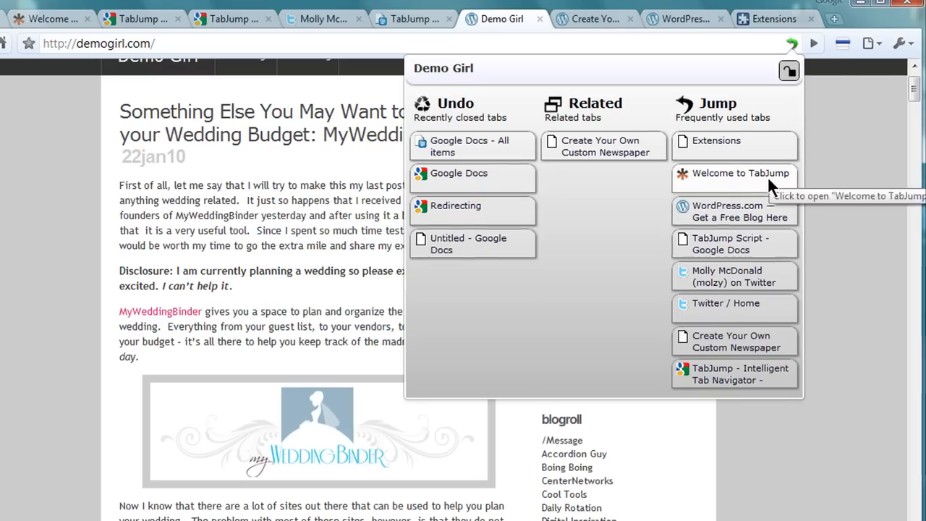
- Jump to the Welcome to TabJump page from TabJump's Jump list
click(734, 177)
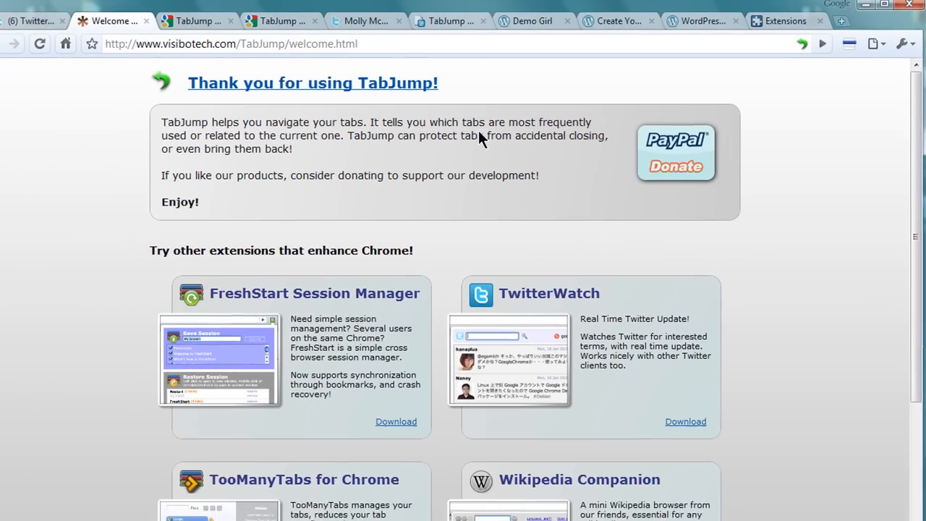